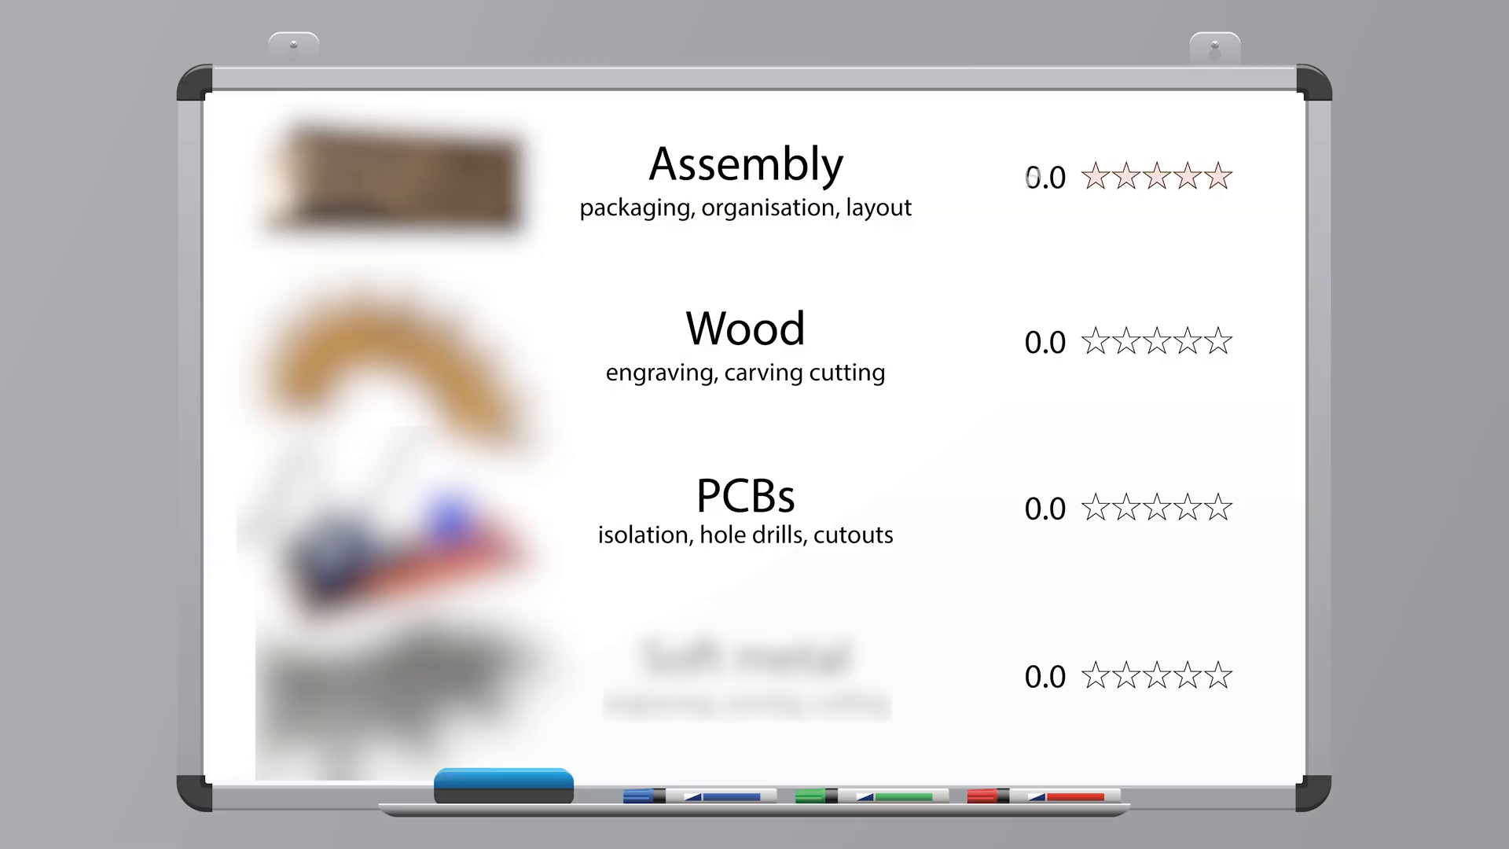
- Open schematic_1.SchDoc showing the Wemos D1 Mini, SPI TFT and IRLZ1 LED driver
{"action": "left_click", "coordinate": [1218, 176]}
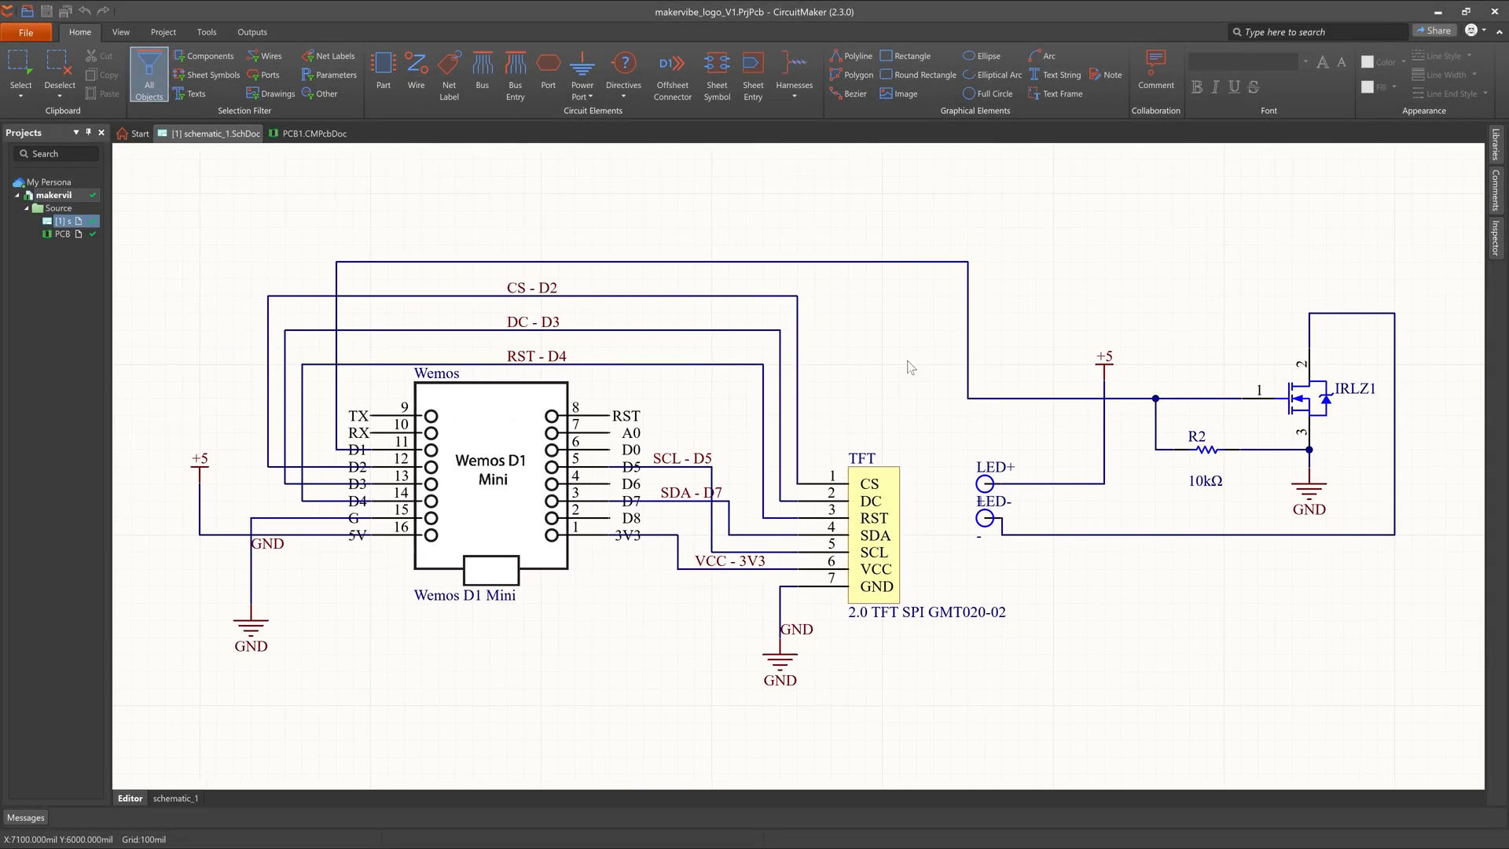
{"action": "left_click", "coordinate": [314, 133]}
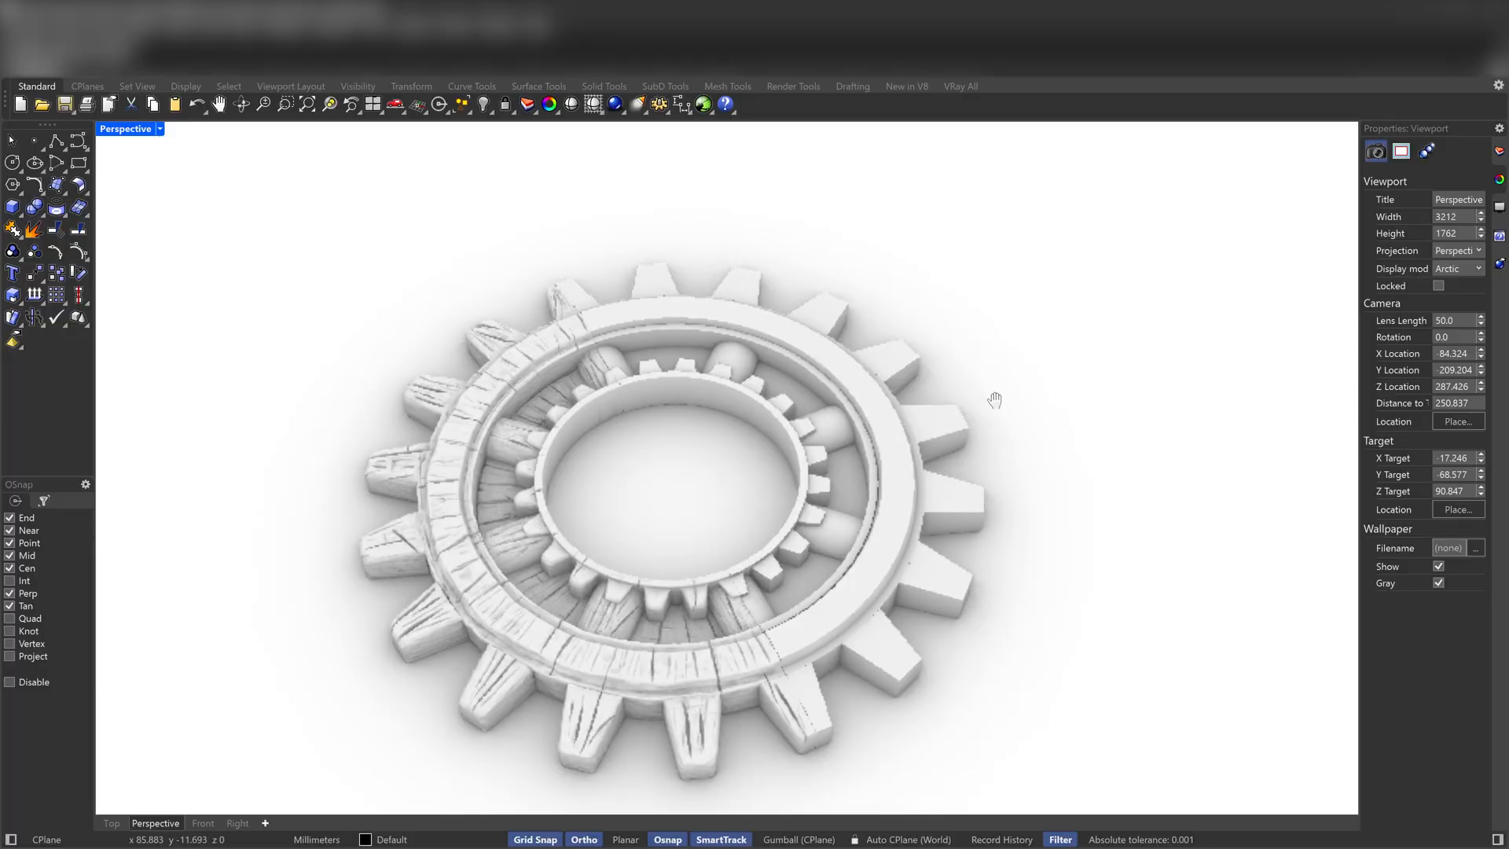
- Orbit the Perspective viewport around the wood-grain gear ring model
{"action": "left_click_drag", "start_coordinate": [995, 400], "coordinate": [1068, 333]}
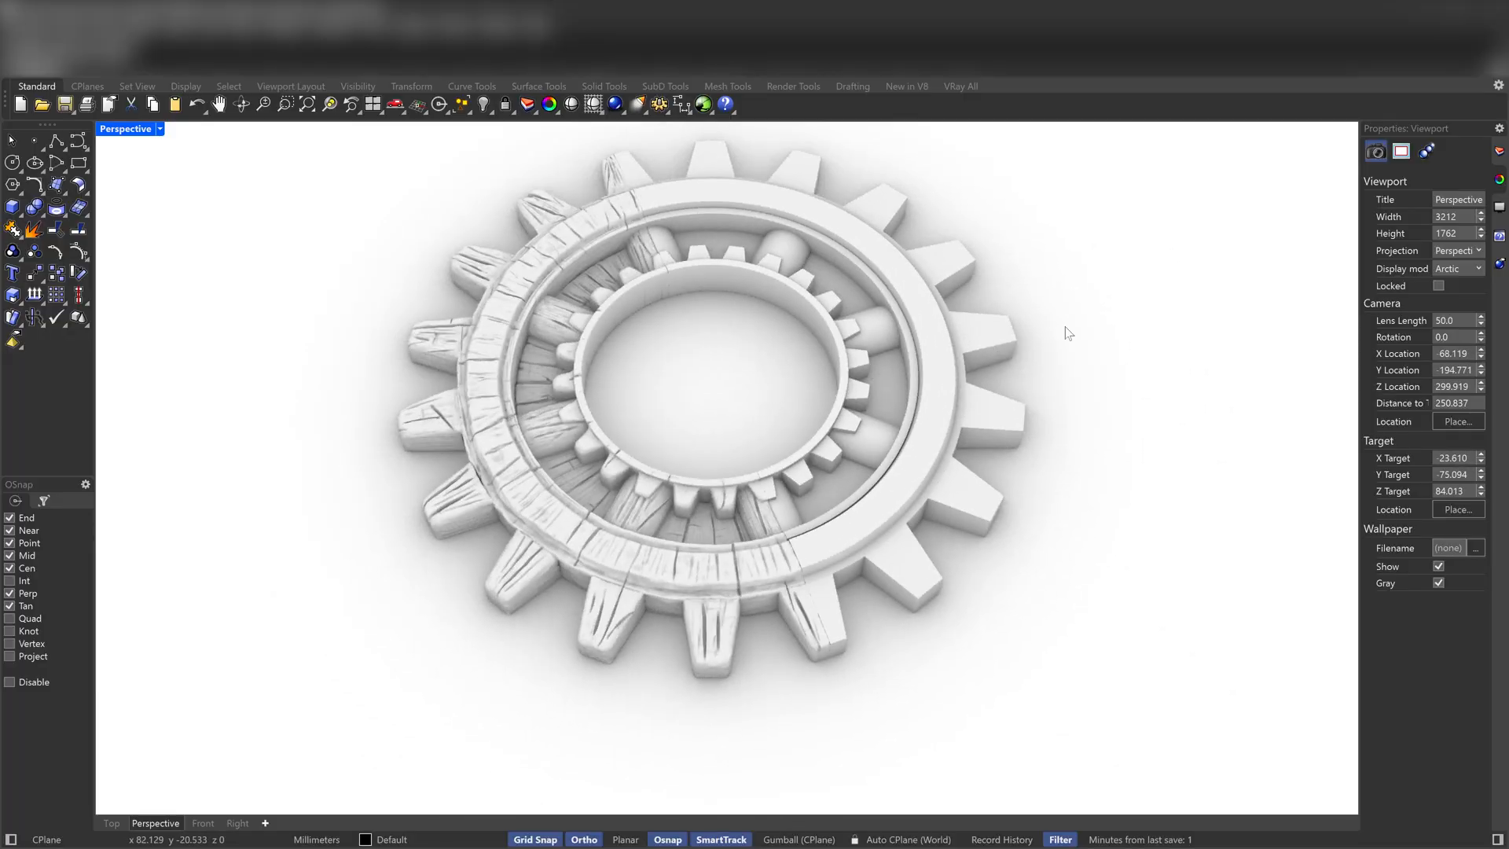